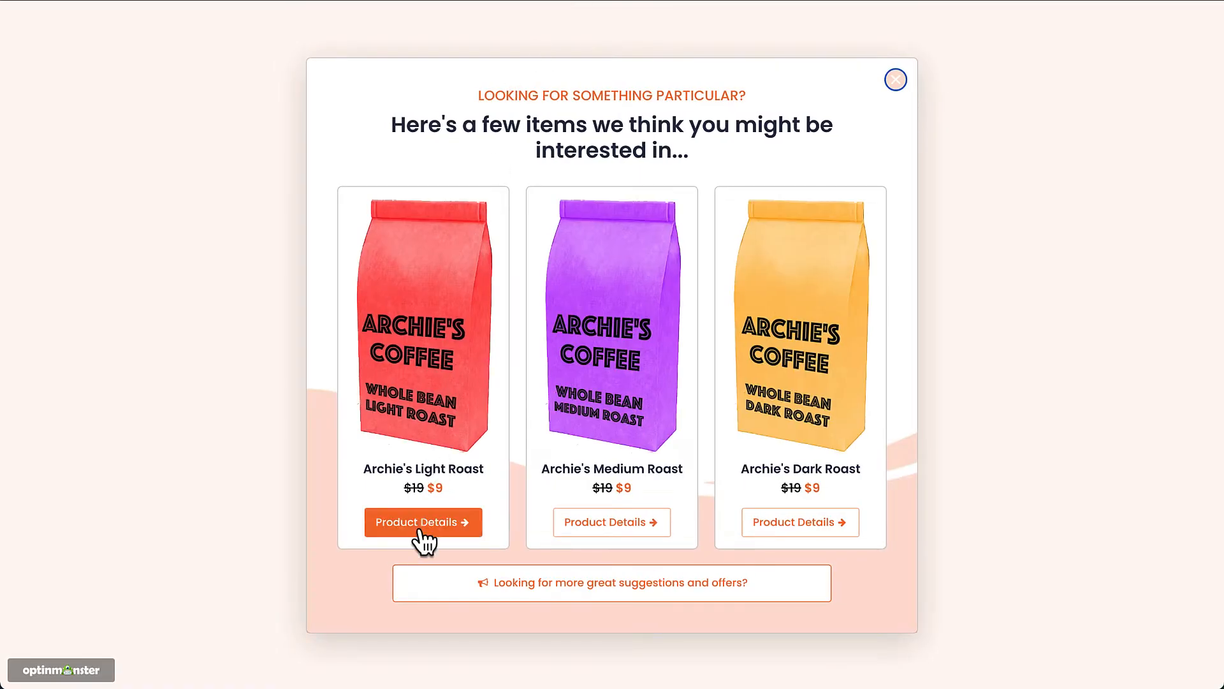
- Follow the Light Roast product details link from the finished coffee popup demo
{"action": "left_click", "coordinate": [422, 521]}
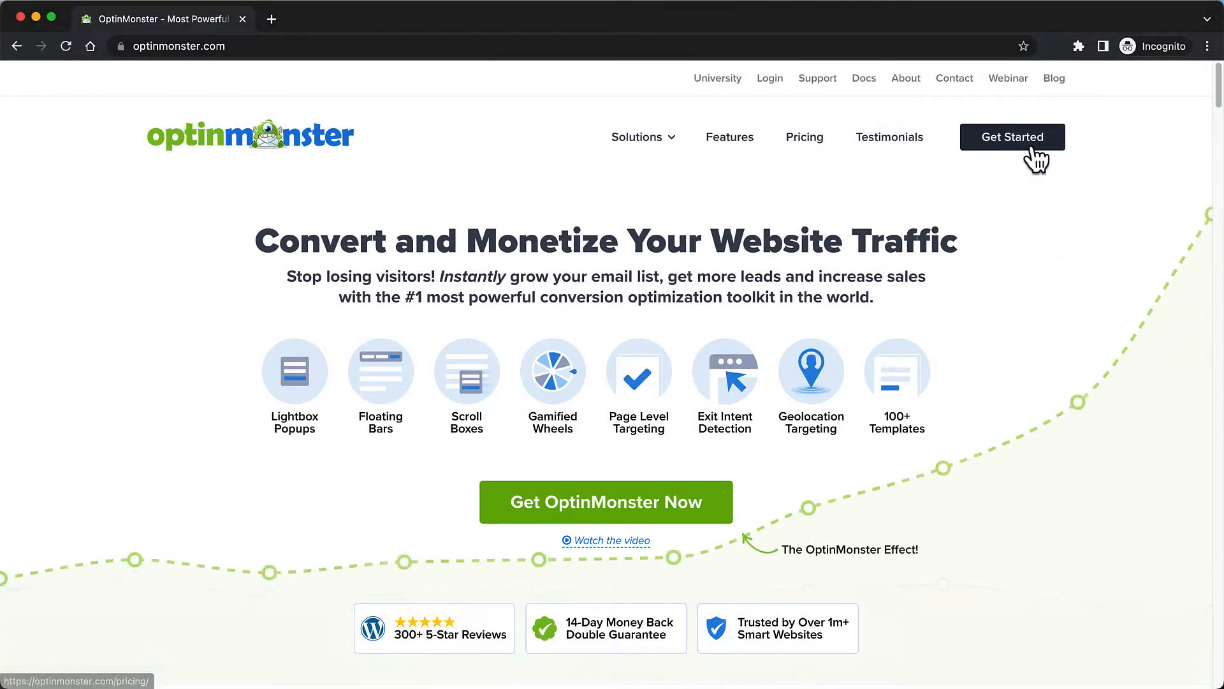
- Start signing up for OptinMonster and browse the pricing plans
{"action": "left_click", "coordinate": [1012, 136]}
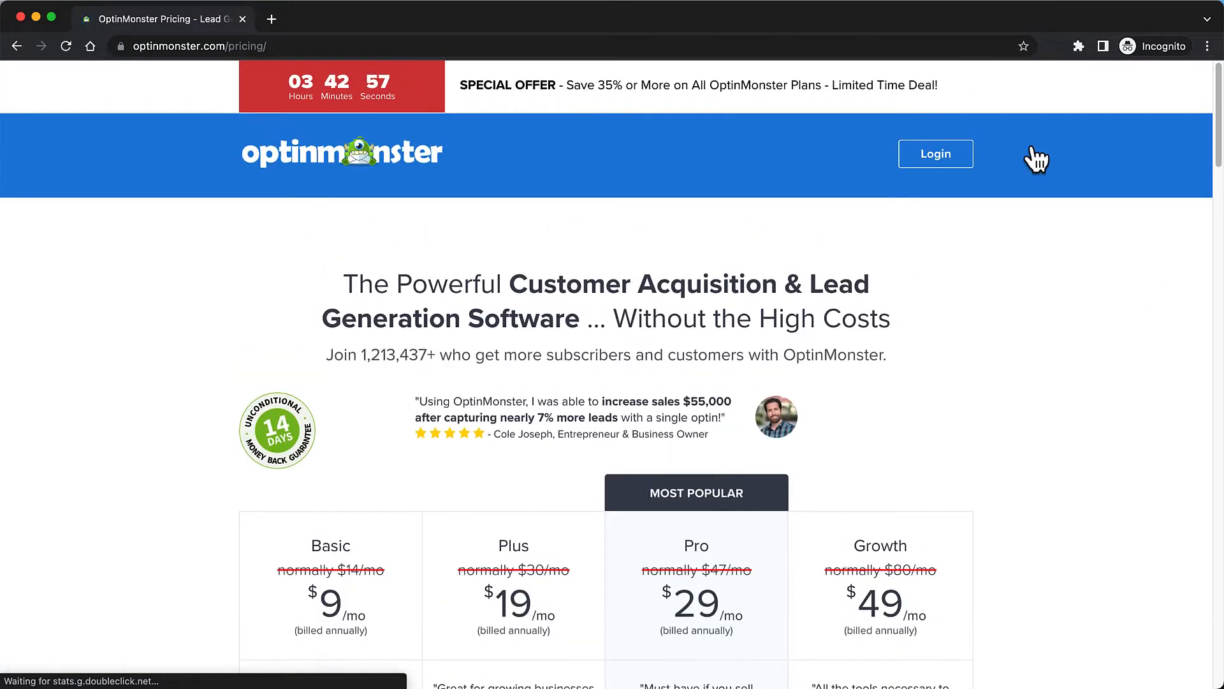
{"action": "scroll", "scroll_direction": "down", "scroll_amount": 3}
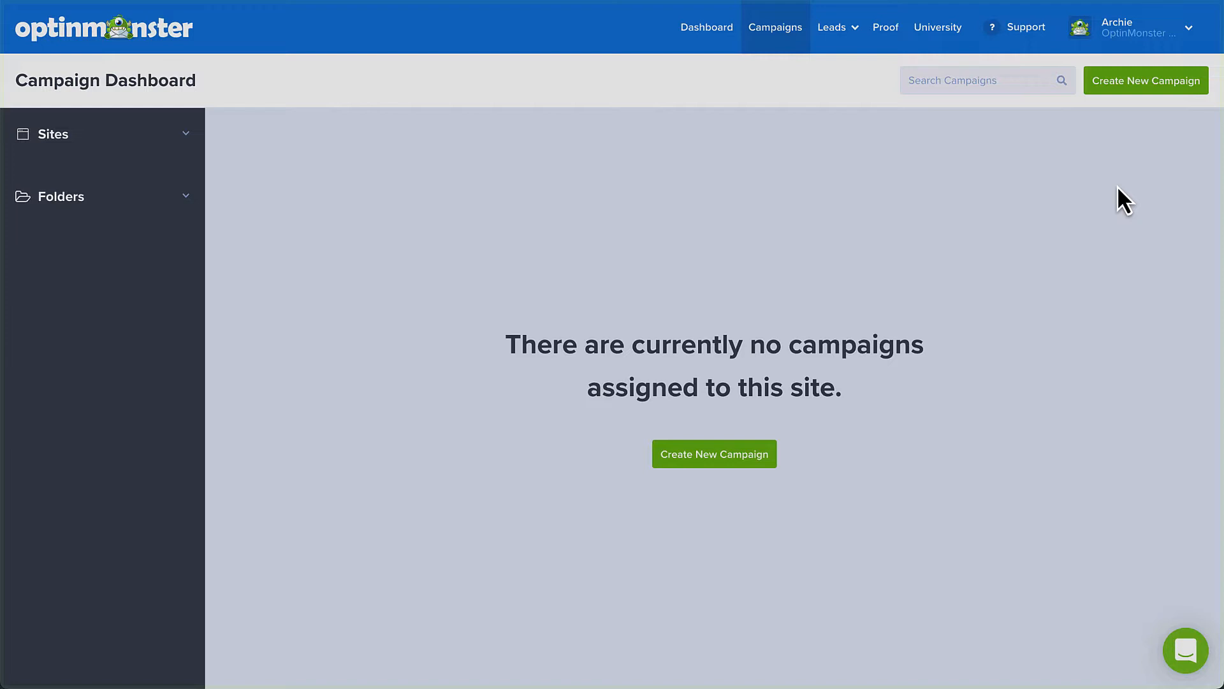
{"action": "mouse_move", "coordinate": [1144, 160]}
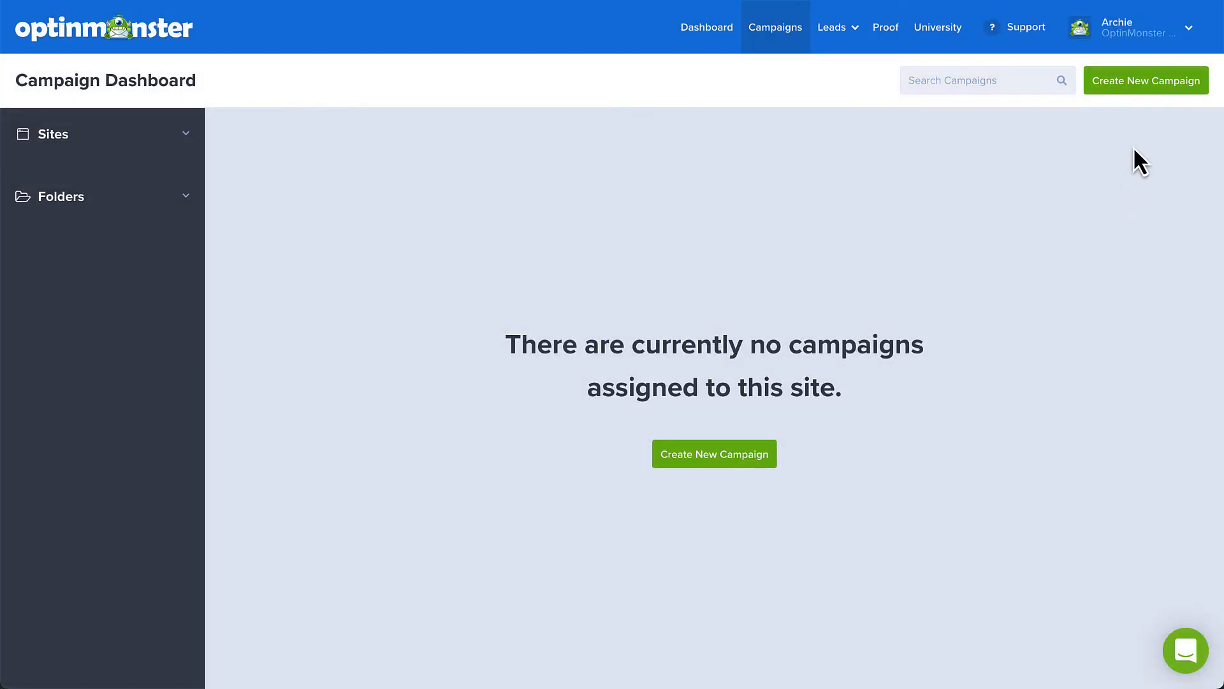
- Create a new campaign with Popup as the campaign type
{"action": "left_click", "coordinate": [1145, 80]}
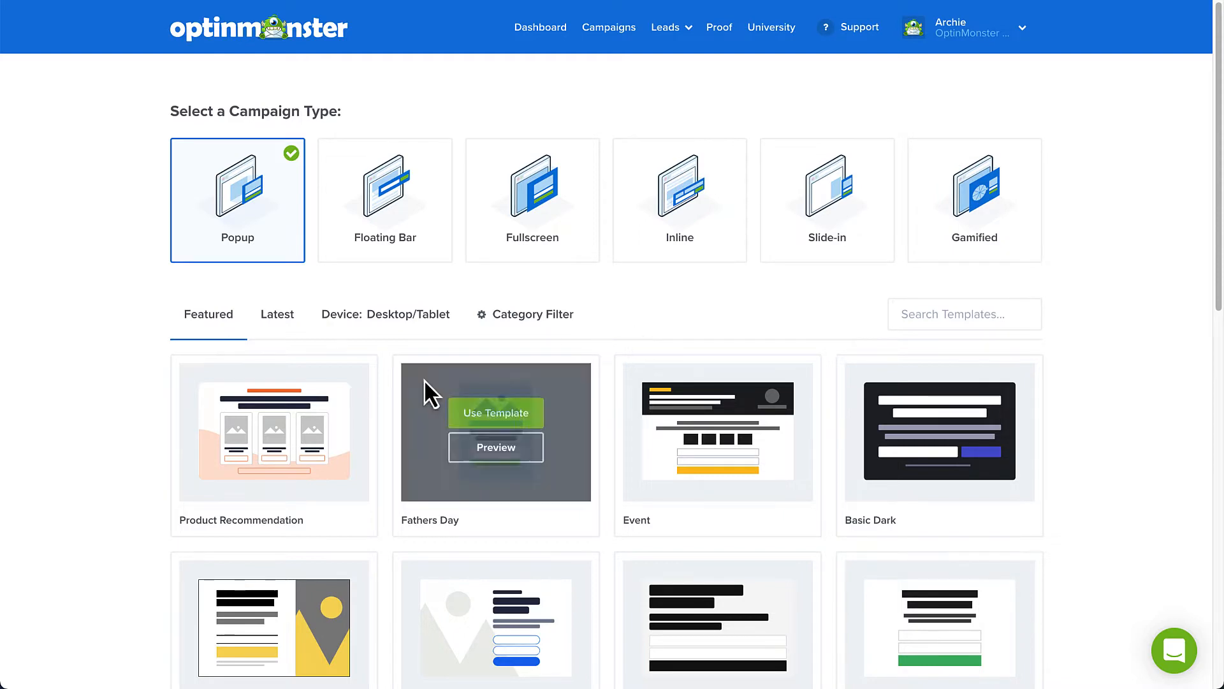
- Build 'Archie's Coffee Recommendation Popup' from the Product Recommendation template
{"action": "left_click", "coordinate": [495, 412]}
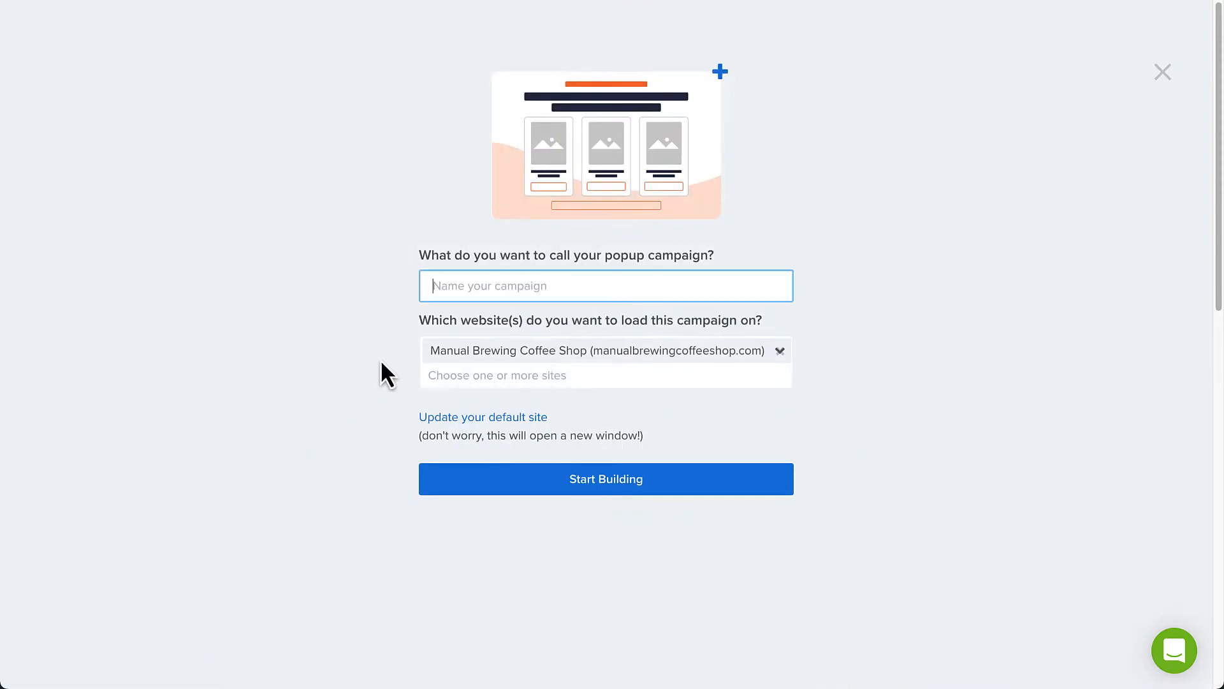
{"action": "type", "text": "Archie's Coffee Recommendation Popup"}
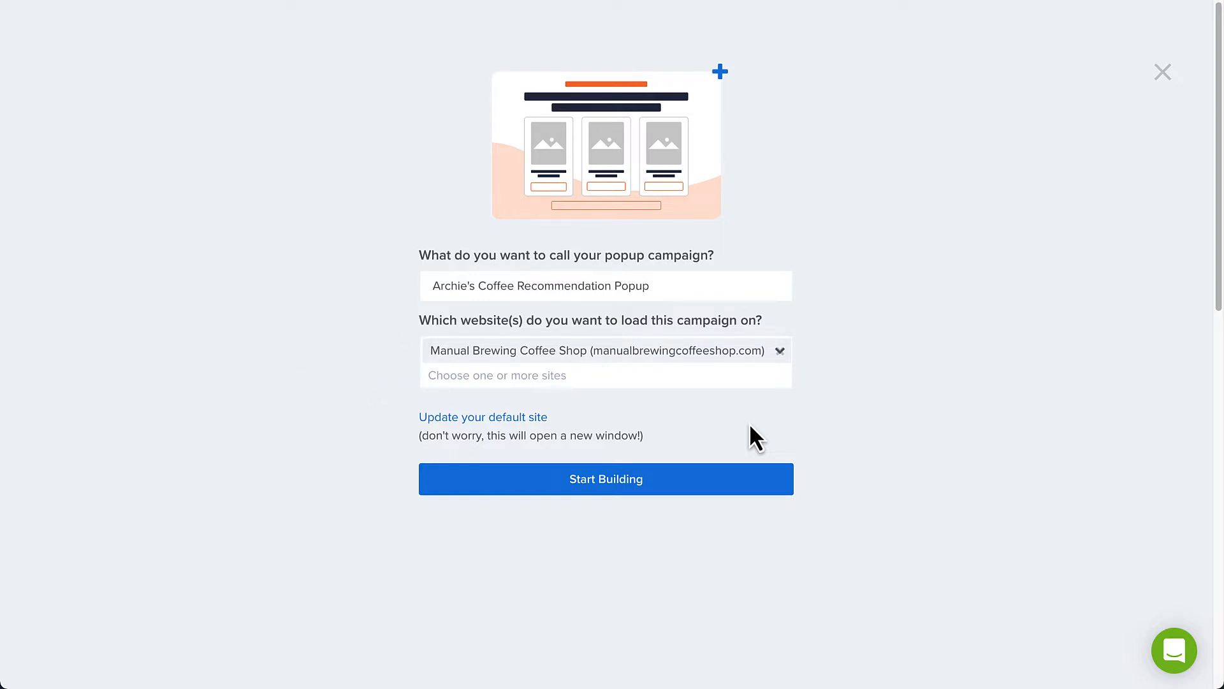
{"action": "mouse_move", "coordinate": [748, 451]}
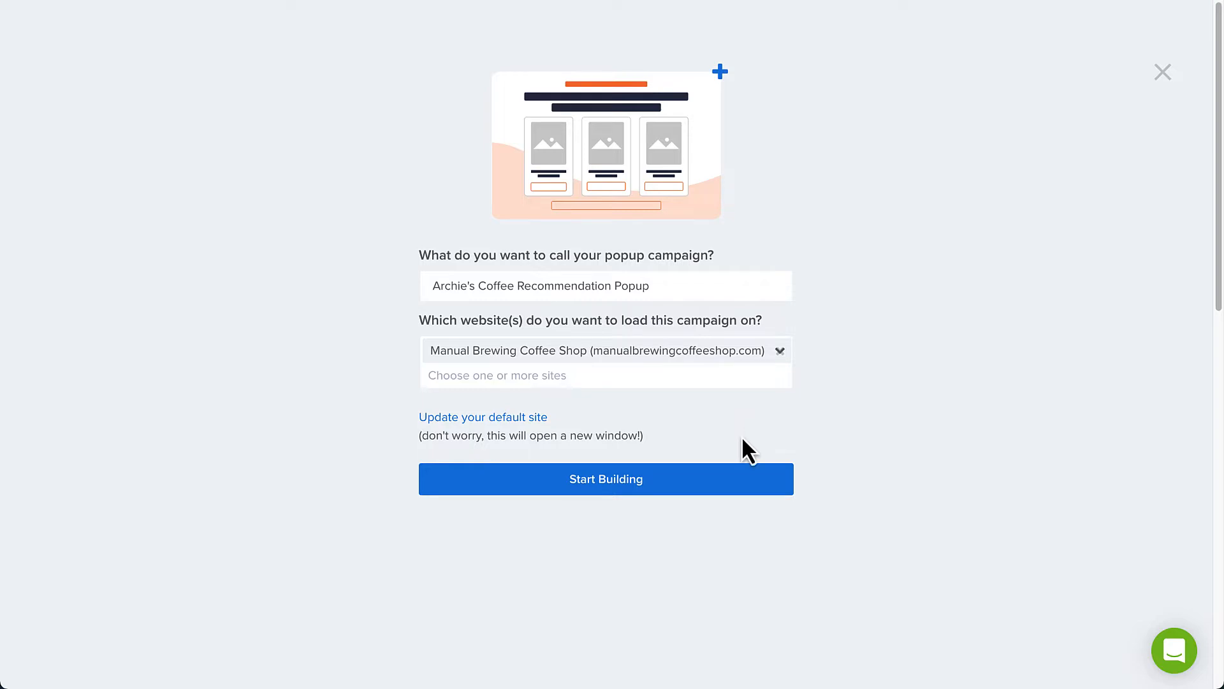
{"action": "left_click", "coordinate": [605, 479]}
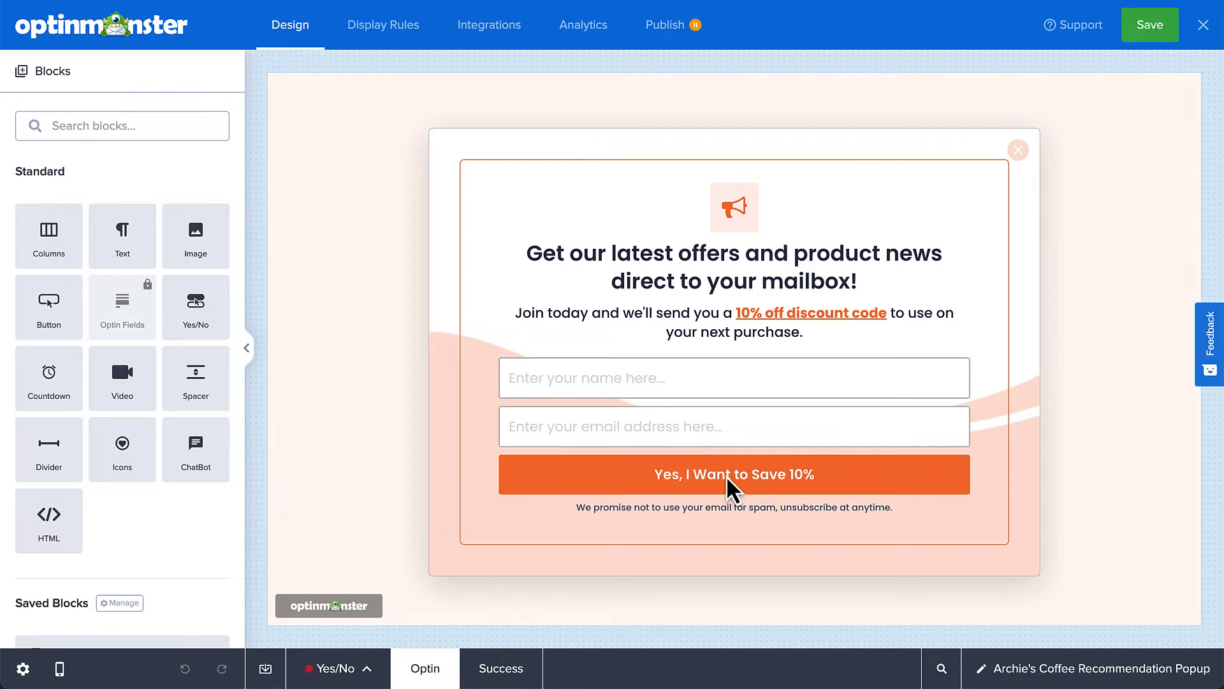
- Fill the Yes/No view cards with Archie's Light, Medium and Dark Roast at $9, with redirect links
{"action": "left_click", "coordinate": [333, 667]}
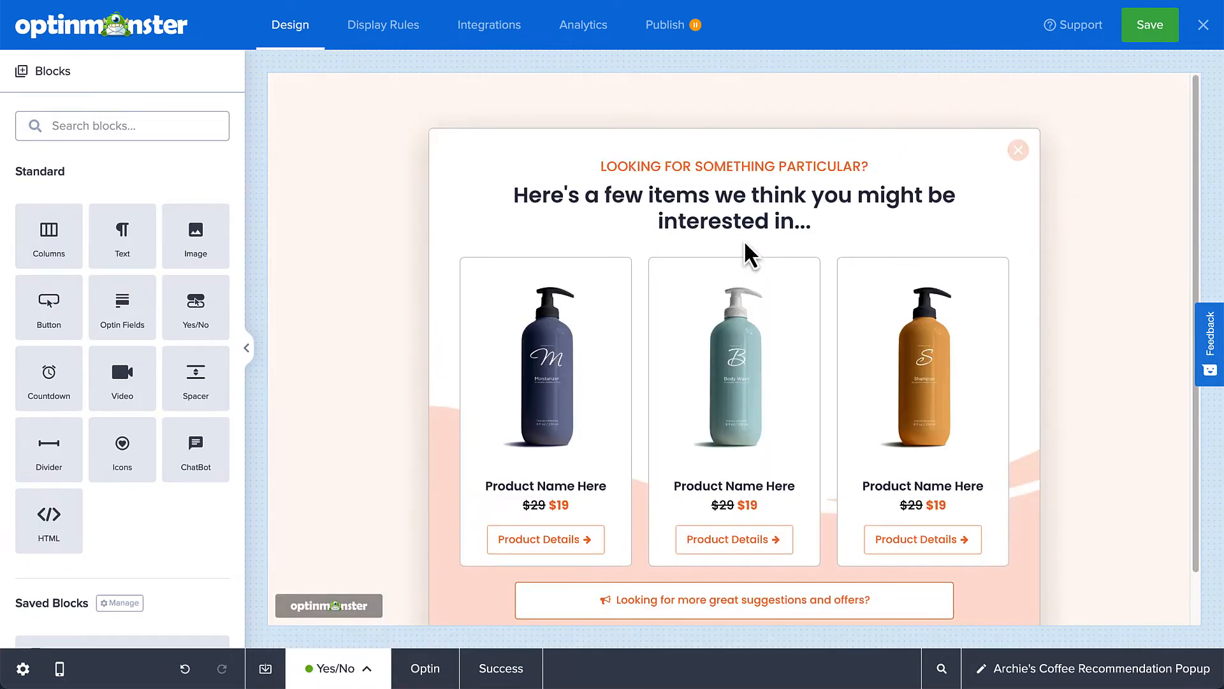
{"action": "left_click", "coordinate": [733, 367]}
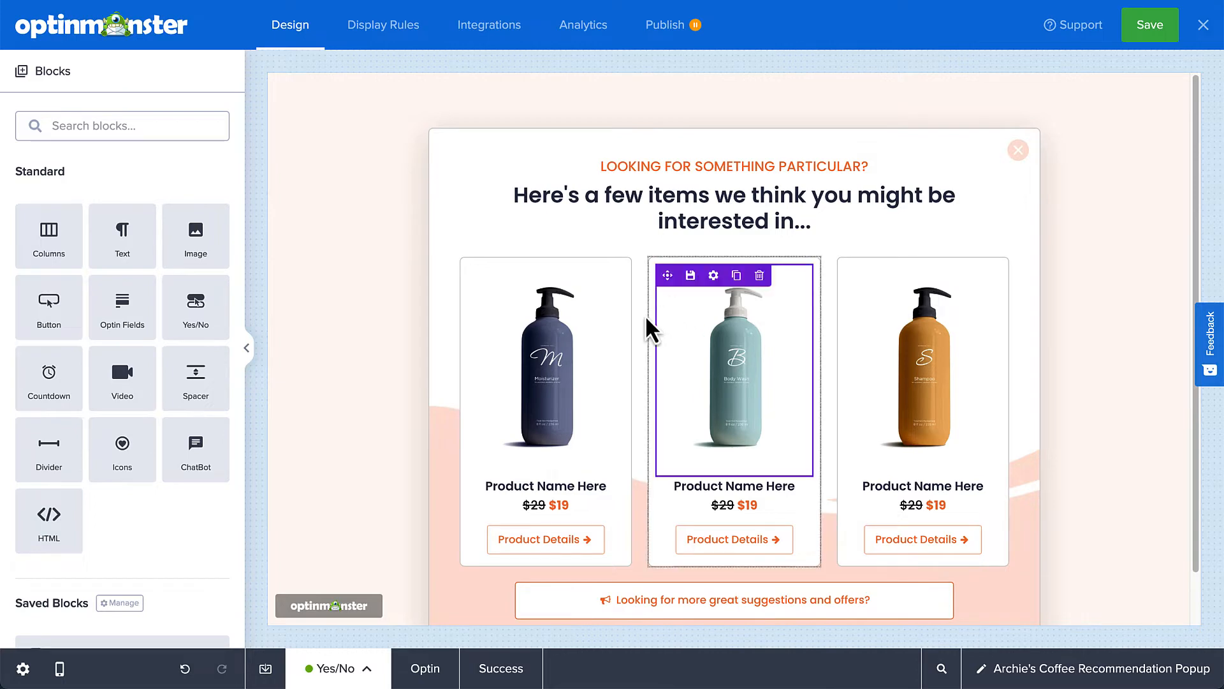
{"action": "left_click", "coordinate": [545, 363]}
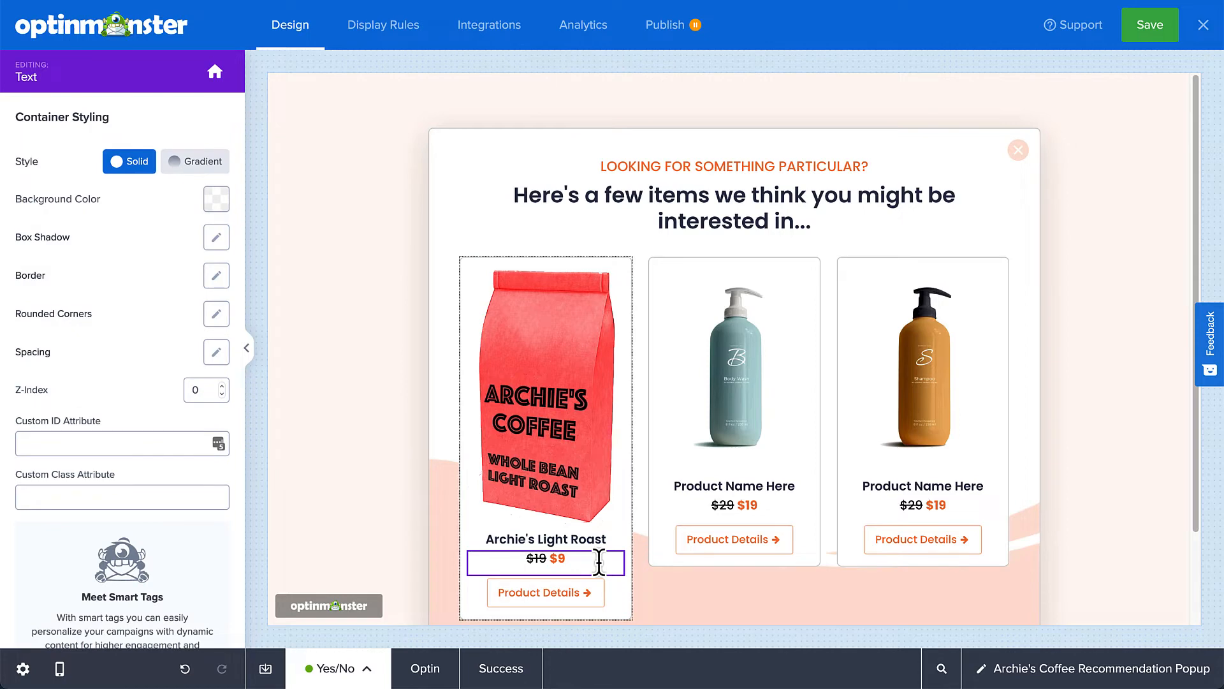
{"action": "left_click", "coordinate": [546, 592]}
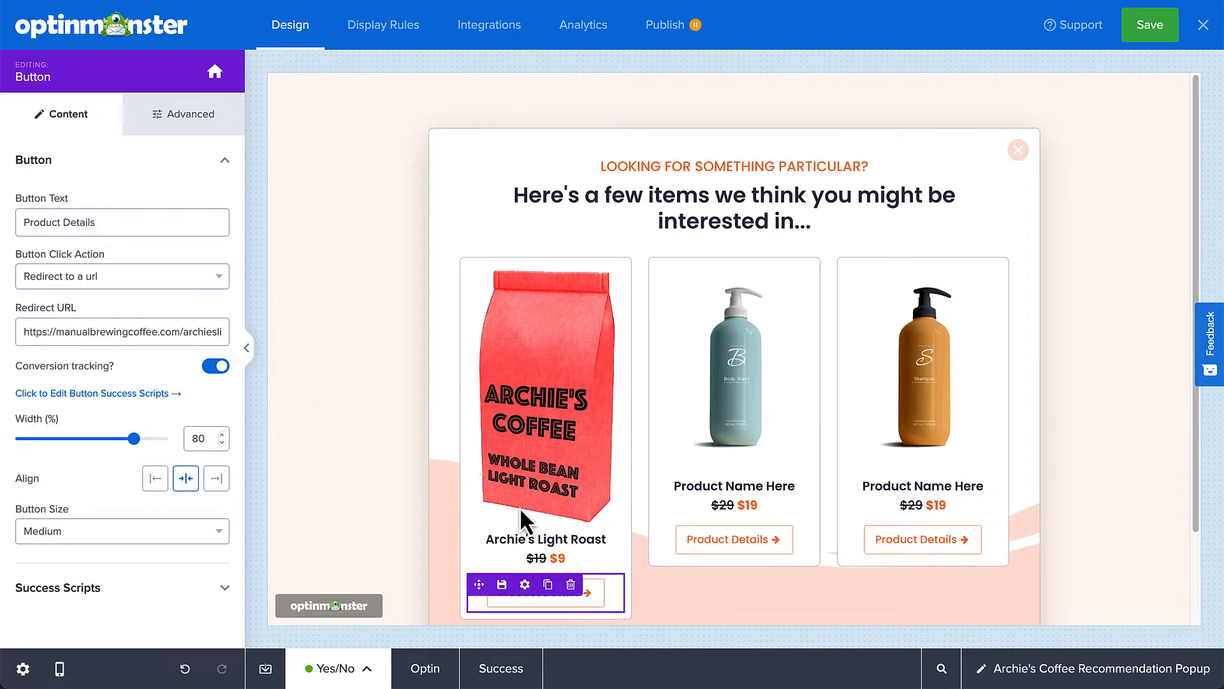
{"action": "mouse_move", "coordinate": [572, 584]}
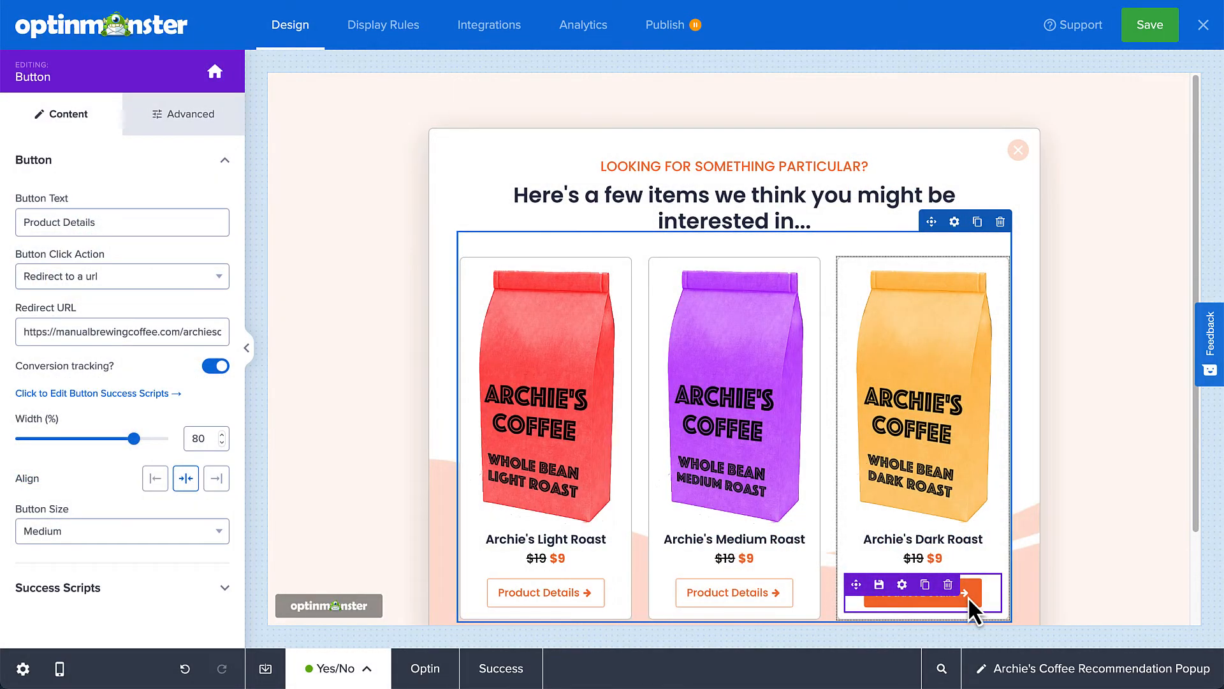
{"action": "scroll", "scroll_direction": "down", "scroll_amount": 3}
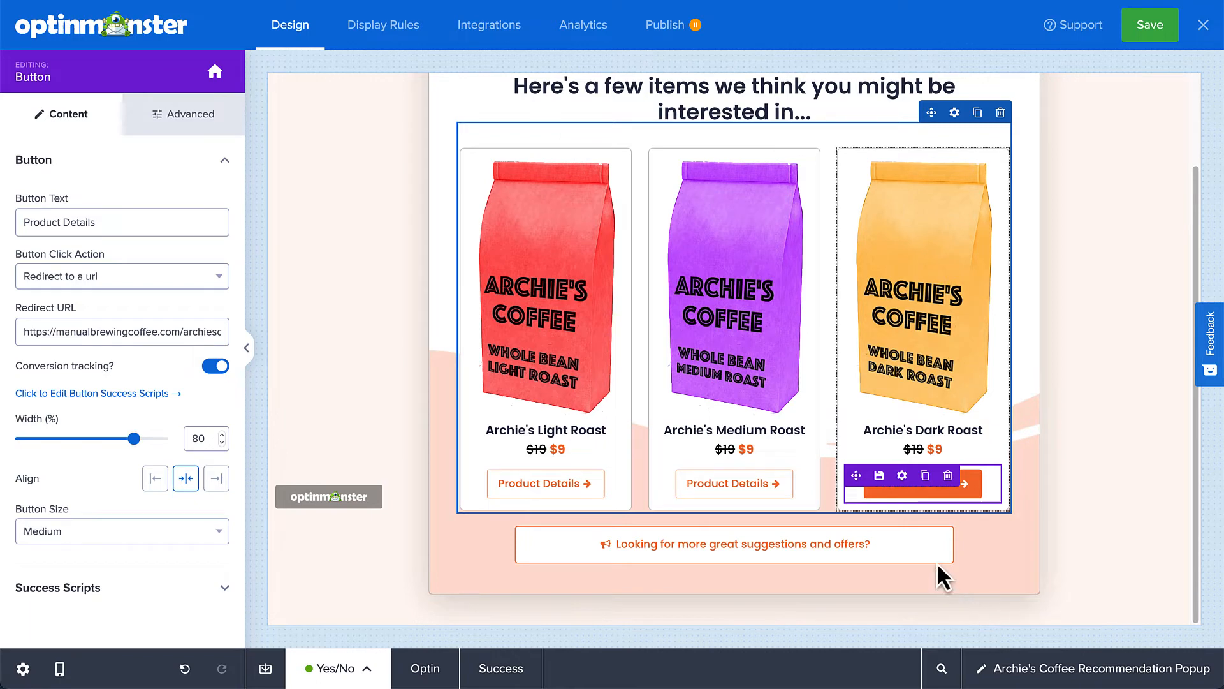
{"action": "left_click", "coordinate": [733, 543]}
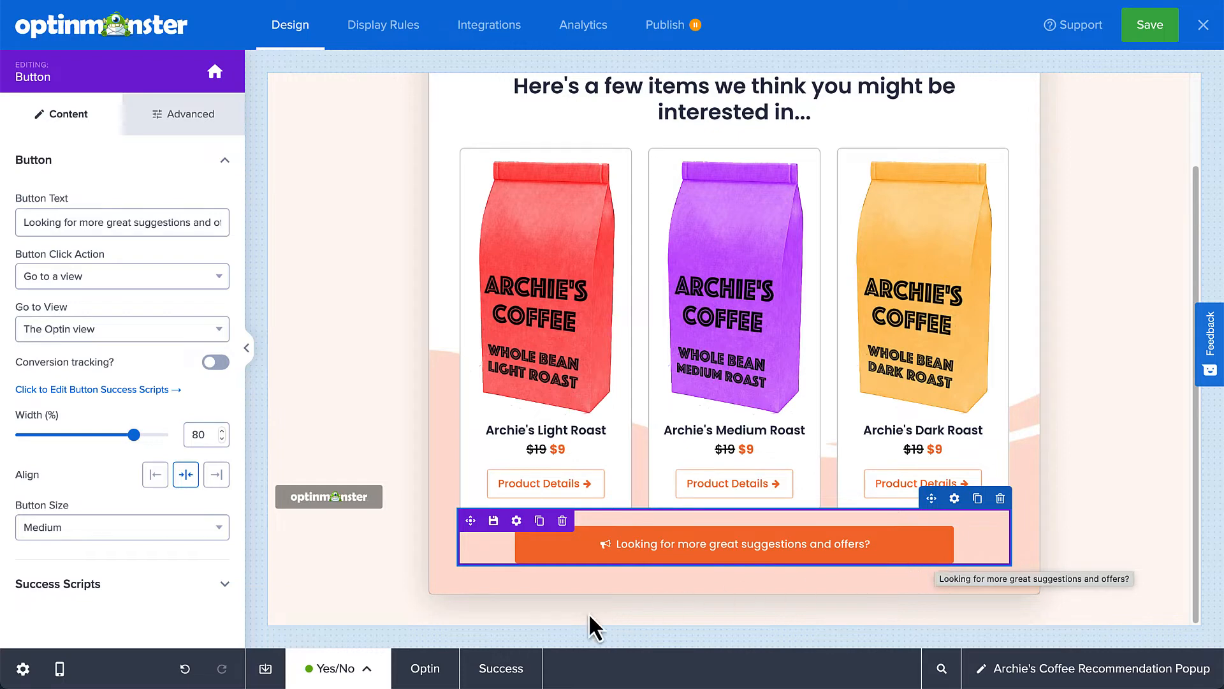
{"action": "left_click", "coordinate": [425, 668]}
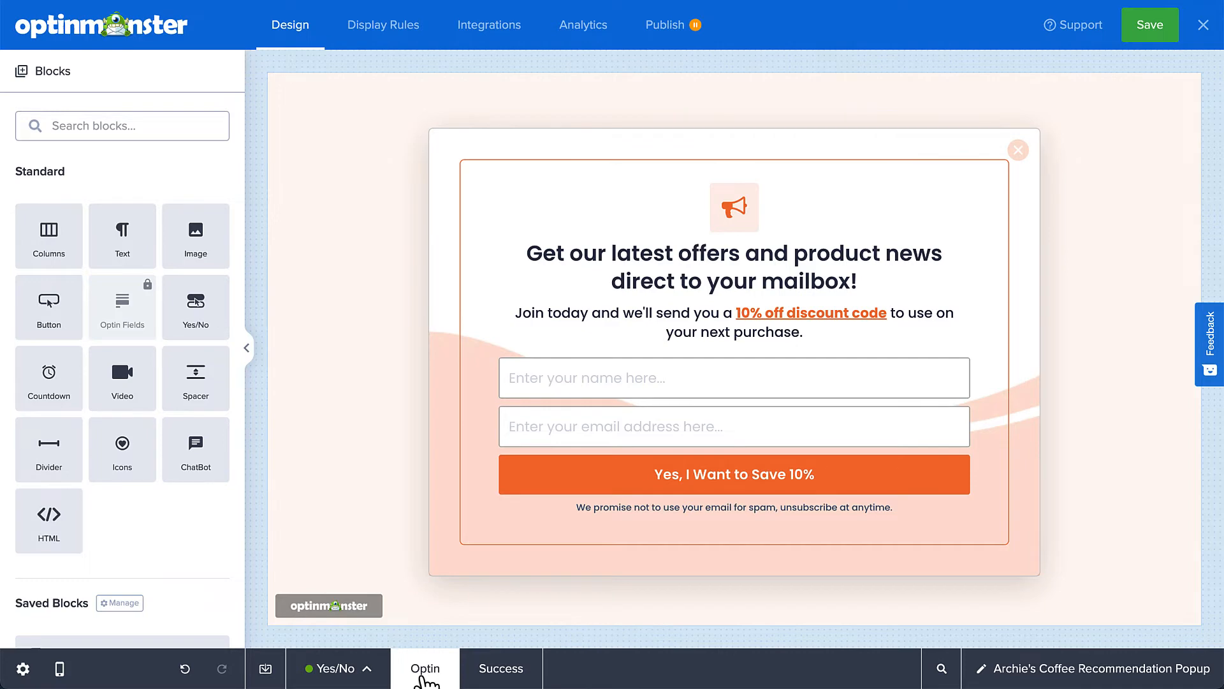
- Show the popup on /product/assorted-coffee/ after 30 seconds on page or on exit
{"action": "left_click", "coordinate": [501, 668]}
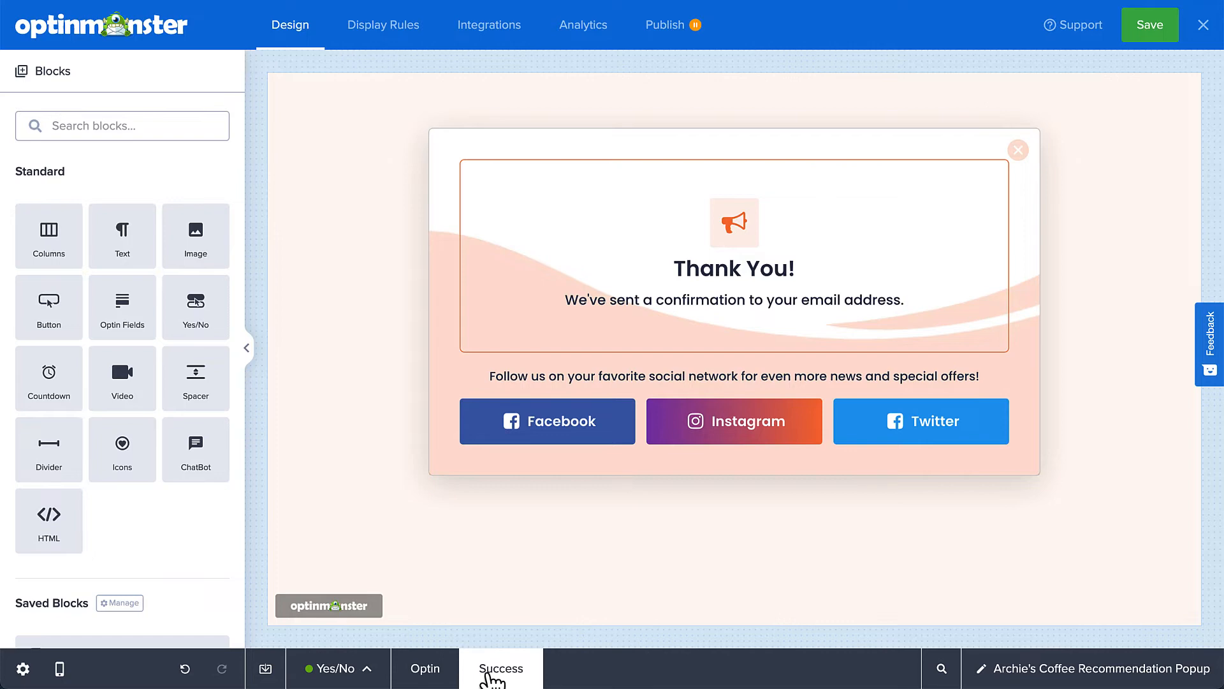
{"action": "mouse_move", "coordinate": [524, 613]}
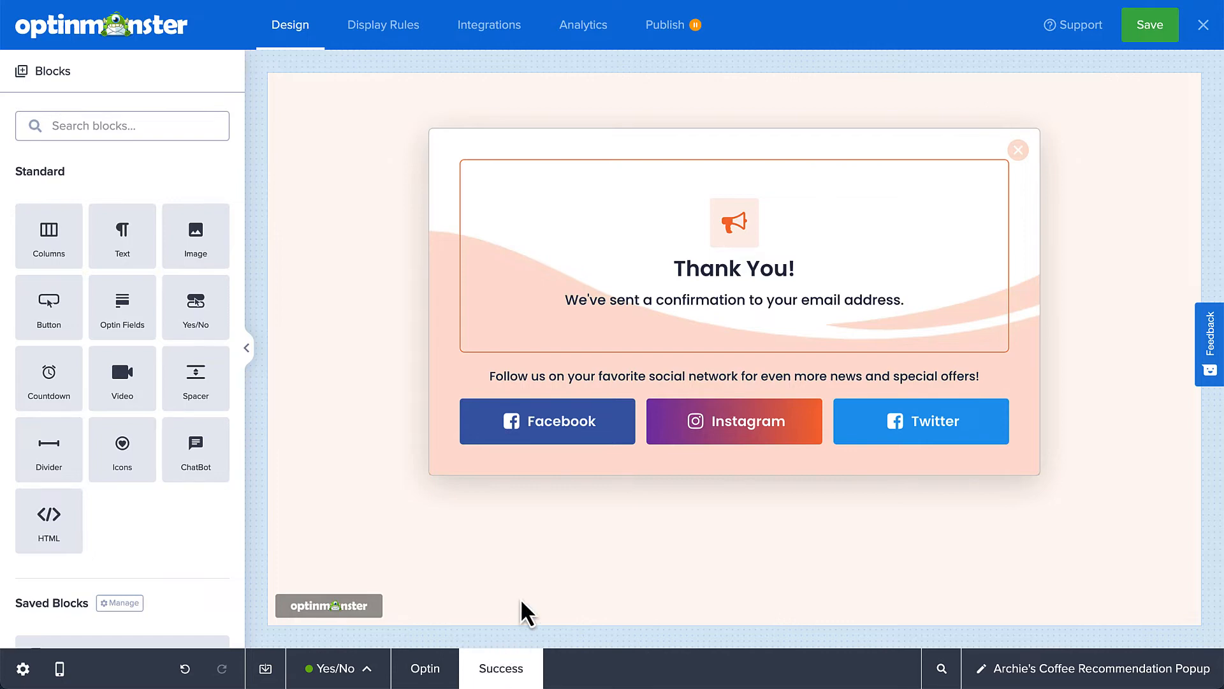
{"action": "left_click", "coordinate": [548, 421]}
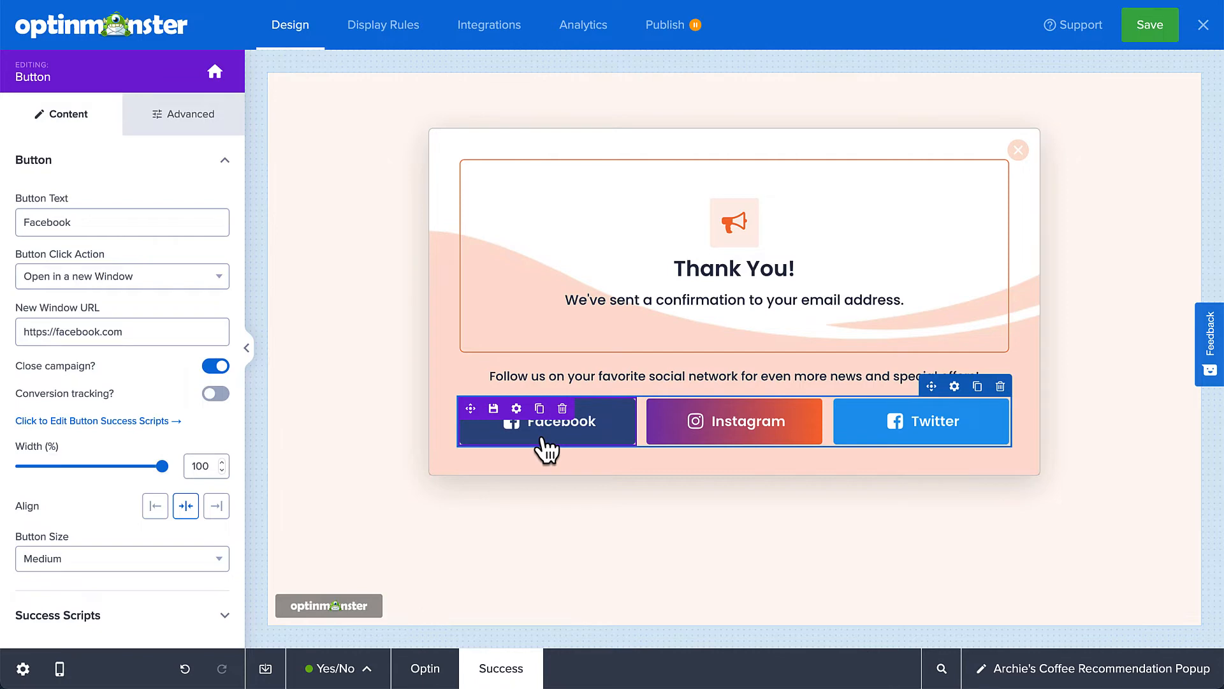
{"action": "mouse_move", "coordinate": [546, 445]}
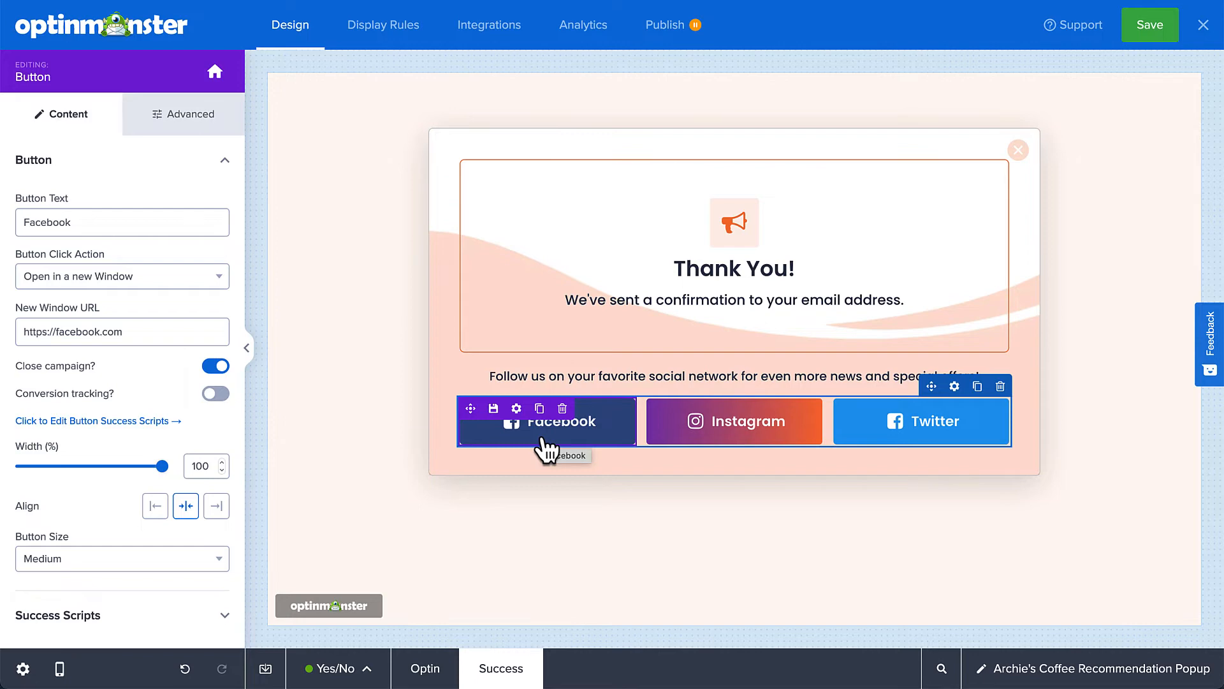
{"action": "mouse_move", "coordinate": [456, 70]}
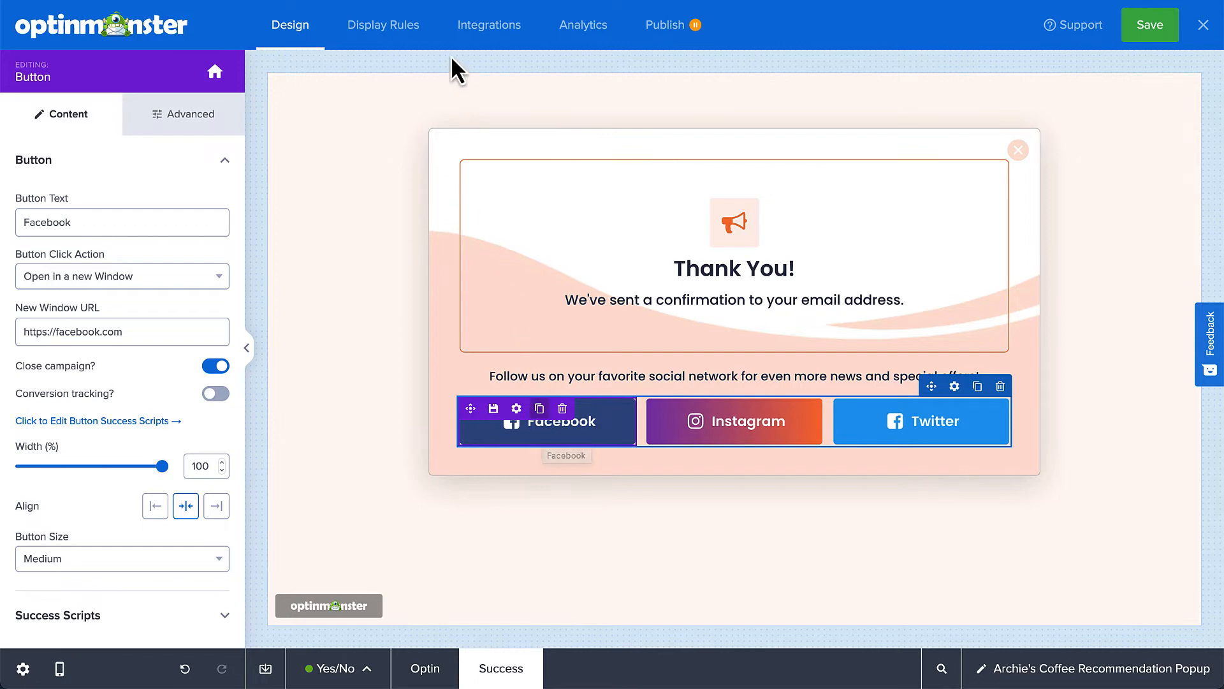
{"action": "left_click", "coordinate": [383, 25]}
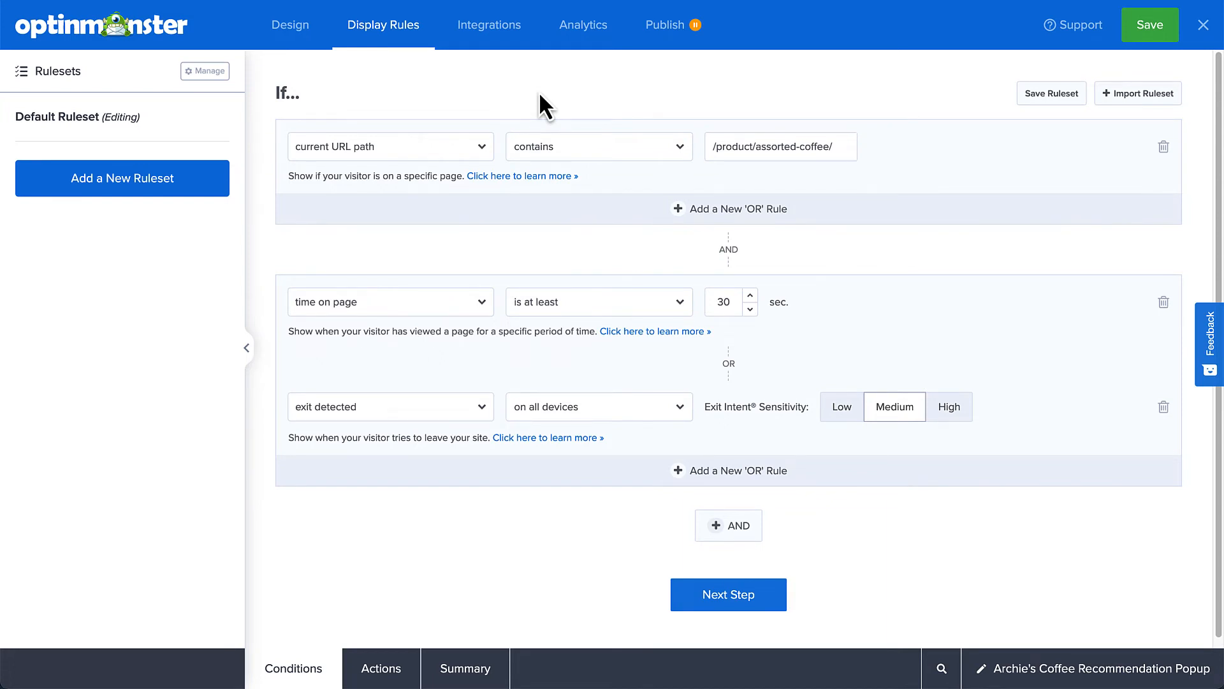
- Start a new email provider integration for the popup campaign
{"action": "left_click", "coordinate": [489, 25]}
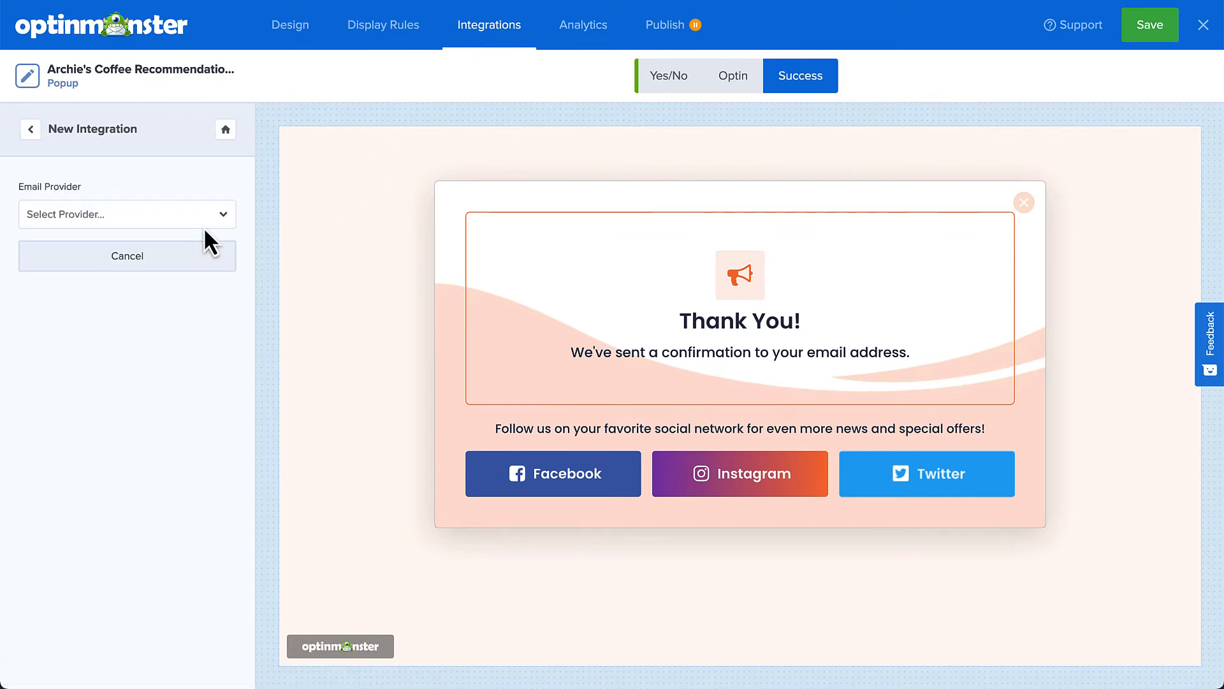
- Connect a Constant Contact account as the email provider and review the Analytics connections
{"action": "left_click", "coordinate": [126, 214]}
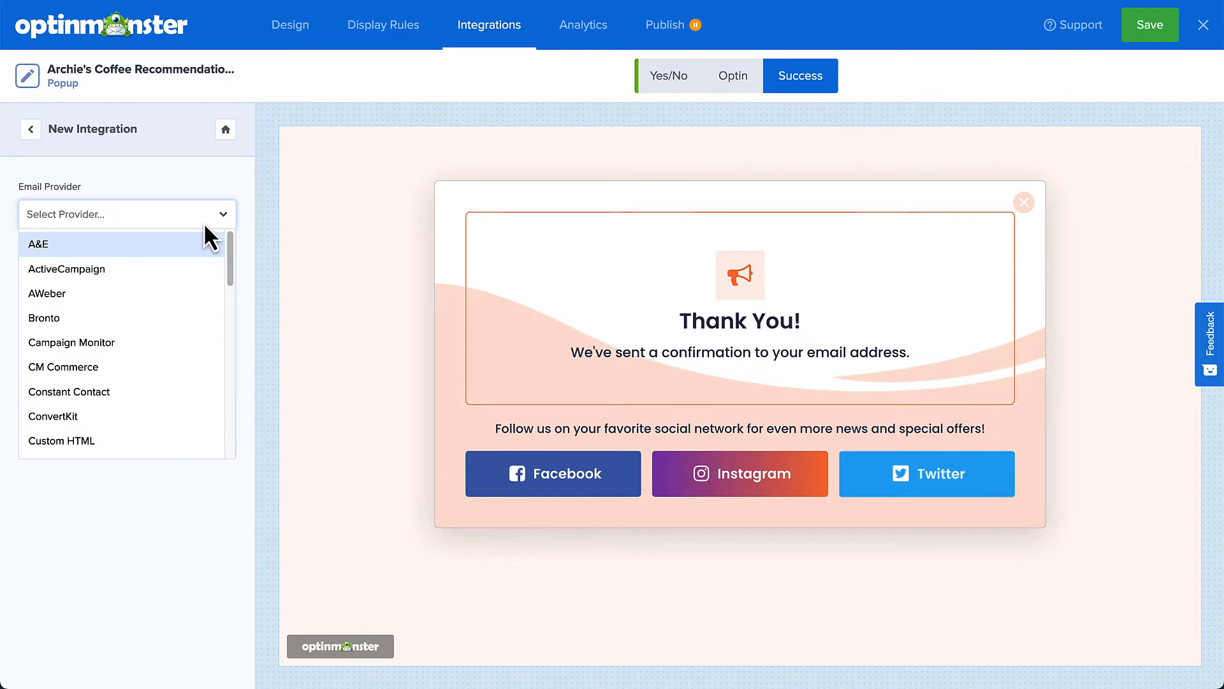
{"action": "mouse_move", "coordinate": [106, 391]}
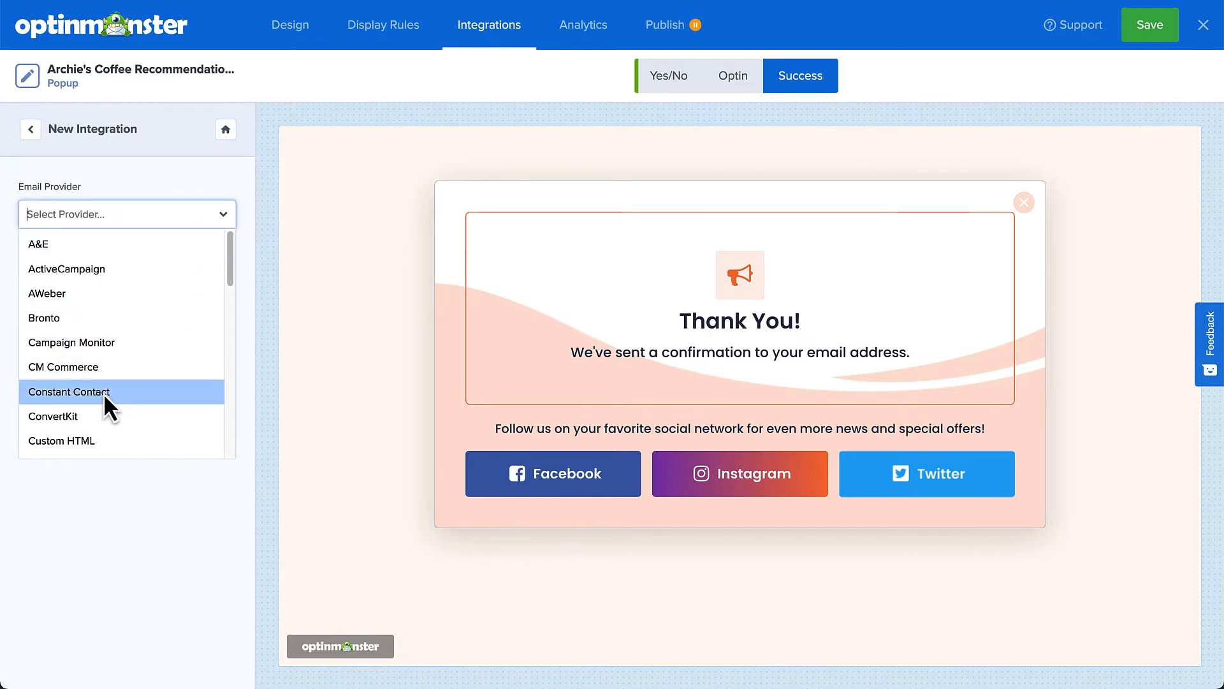
{"action": "left_click", "coordinate": [69, 391]}
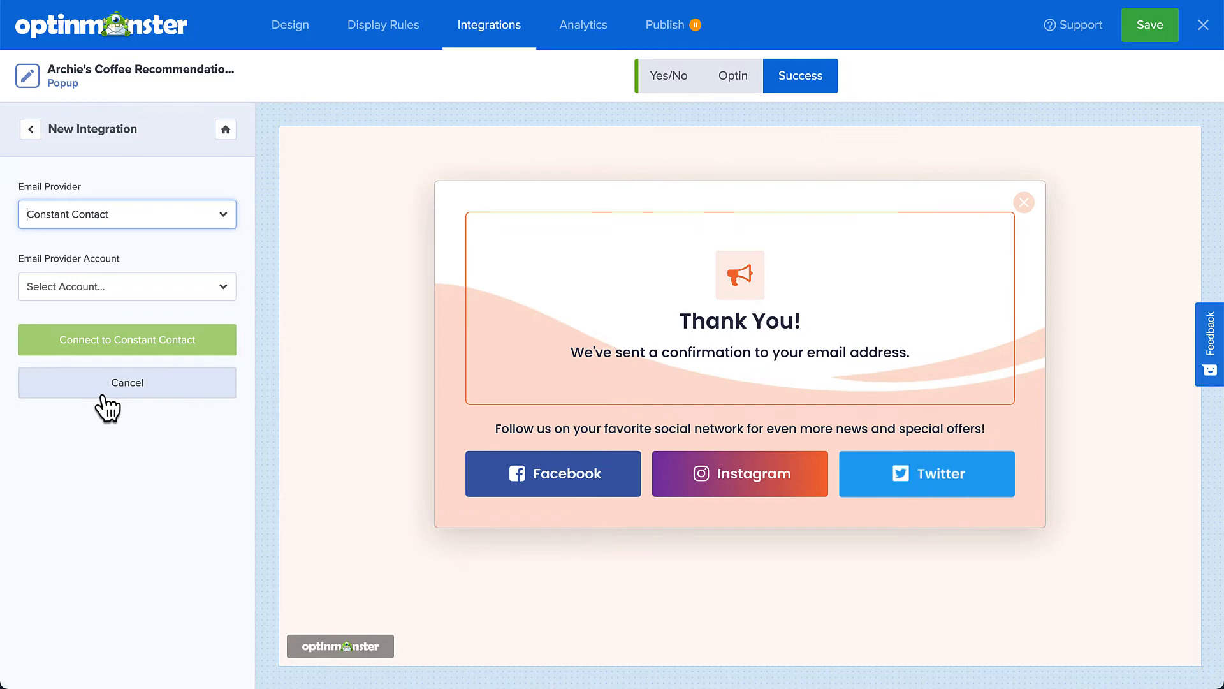
{"action": "left_click", "coordinate": [126, 382]}
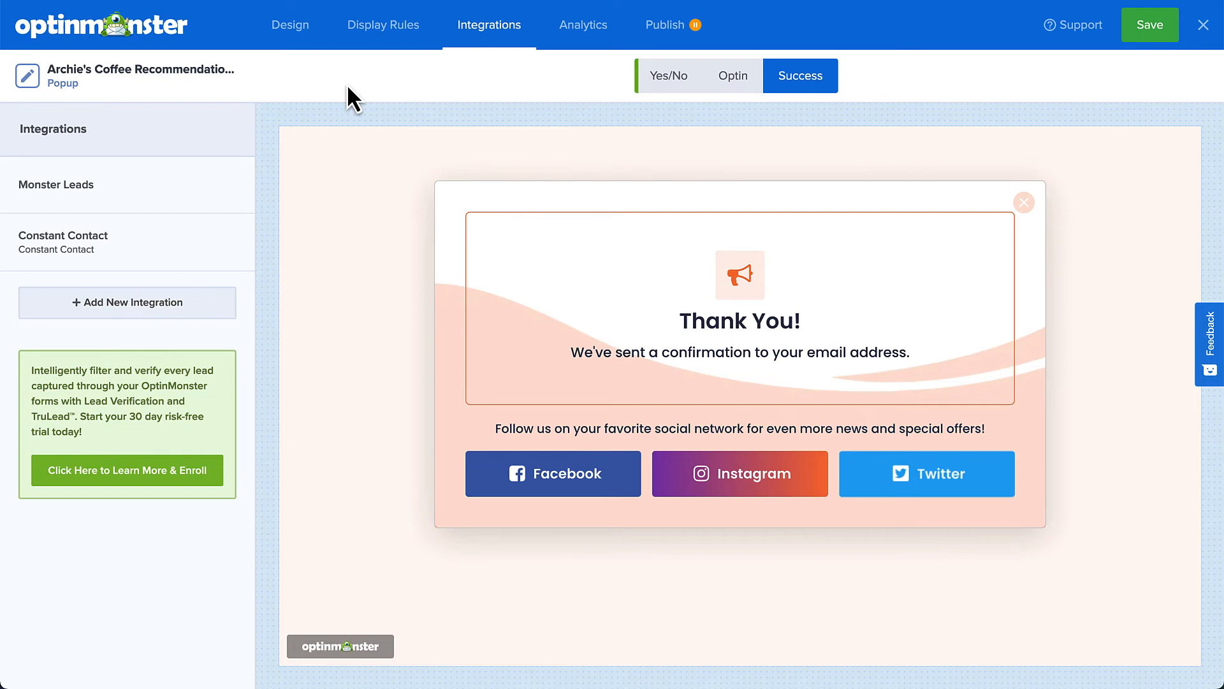
{"action": "left_click", "coordinate": [582, 24]}
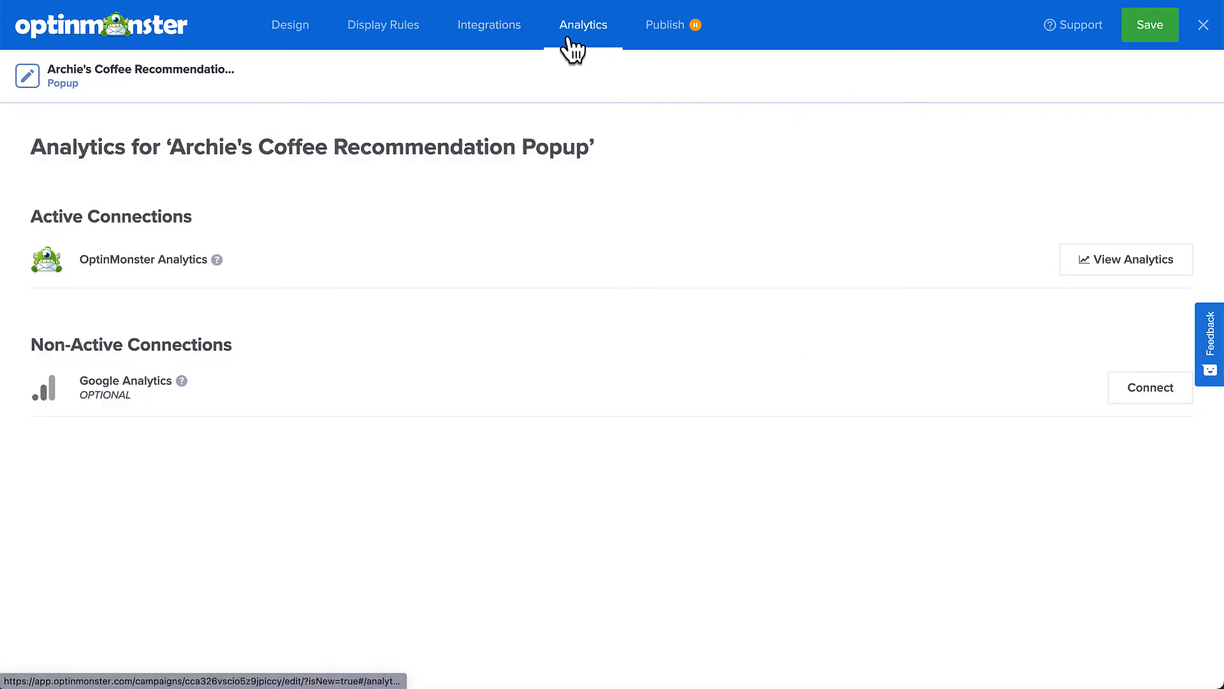
{"action": "left_click", "coordinate": [1126, 260]}
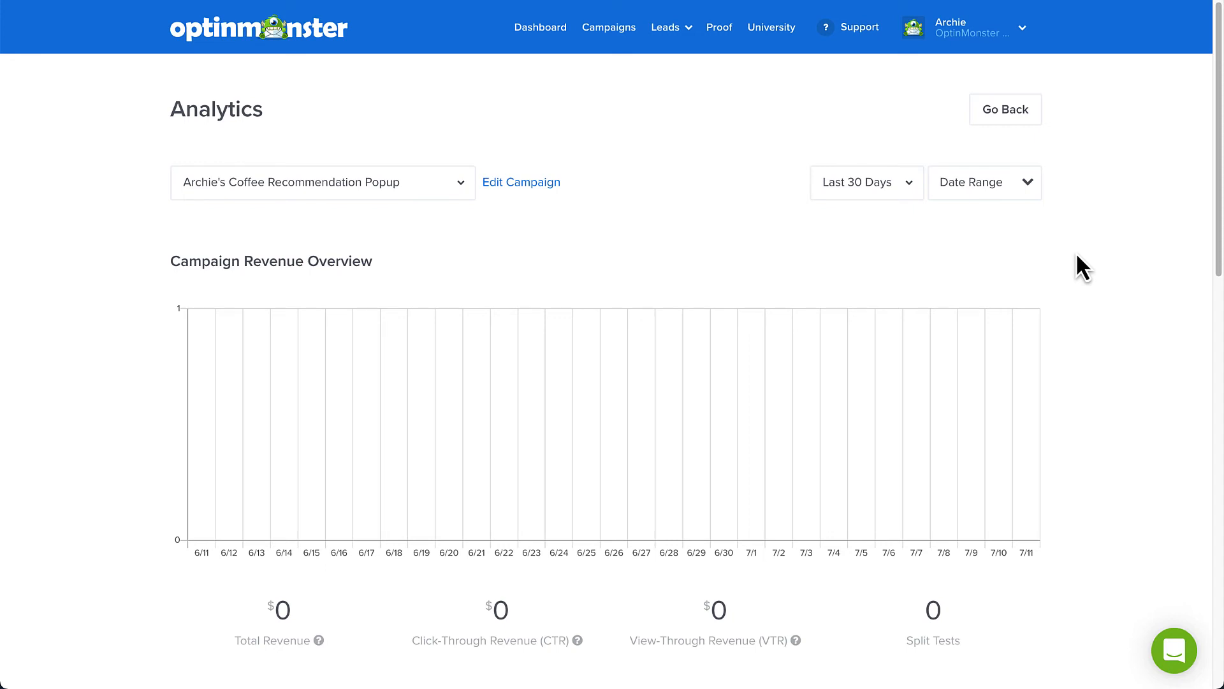
{"action": "left_click", "coordinate": [521, 181]}
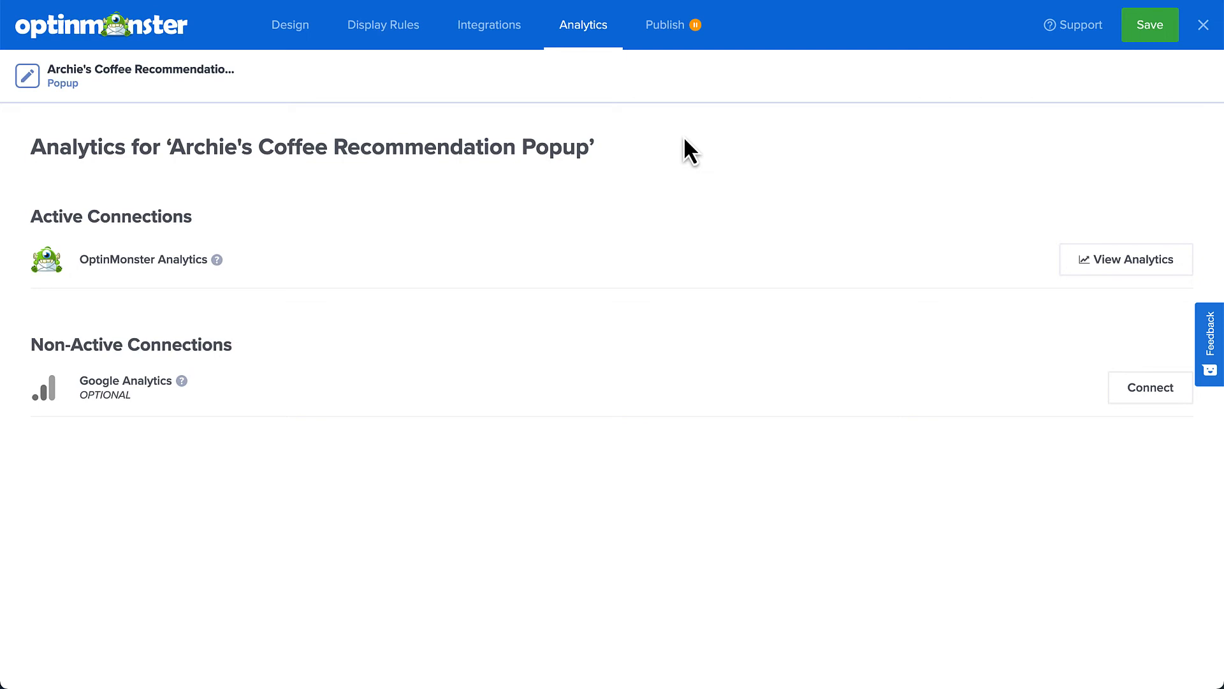
{"action": "mouse_move", "coordinate": [665, 25]}
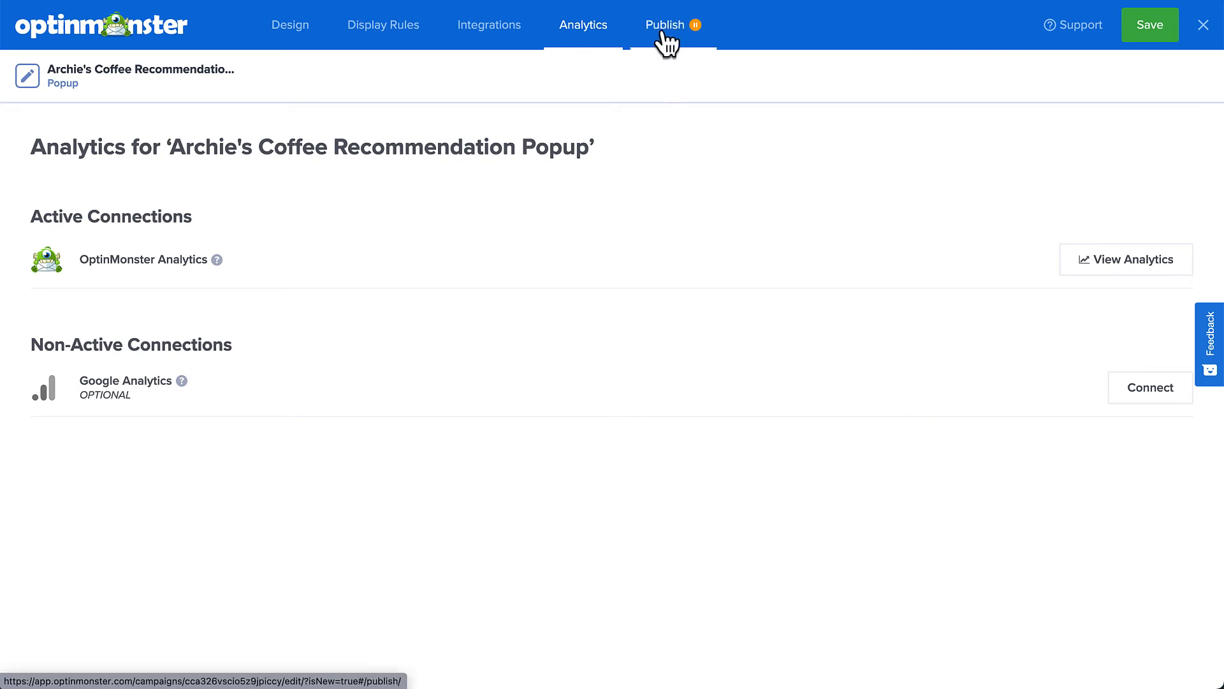
- Set the campaign status to Publish, save it, and preview it on the site
{"action": "left_click", "coordinate": [665, 25]}
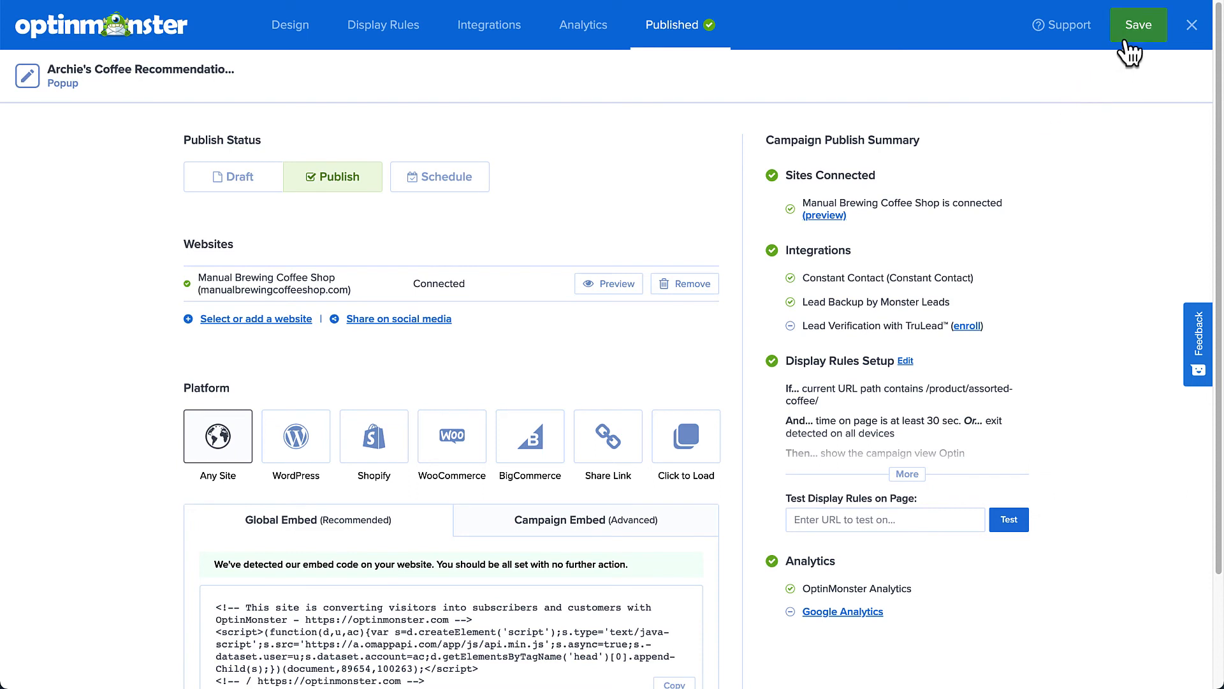
{"action": "left_click", "coordinate": [1137, 24]}
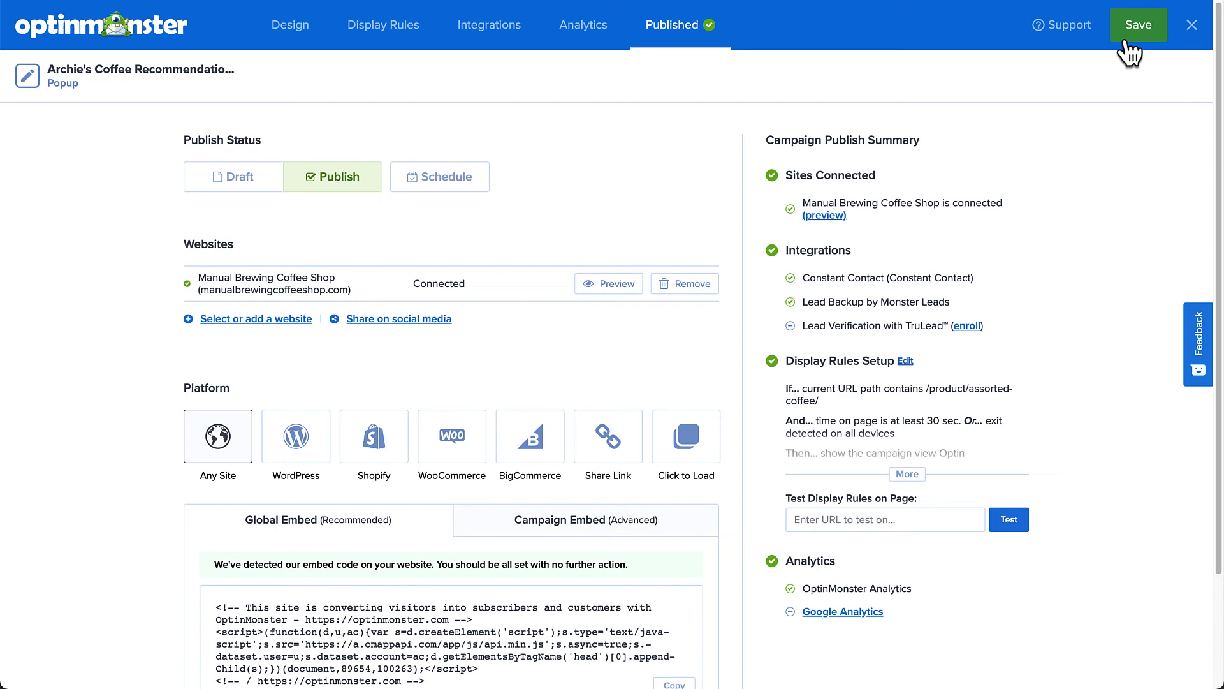
{"action": "scroll", "scroll_direction": "down", "scroll_amount": 3}
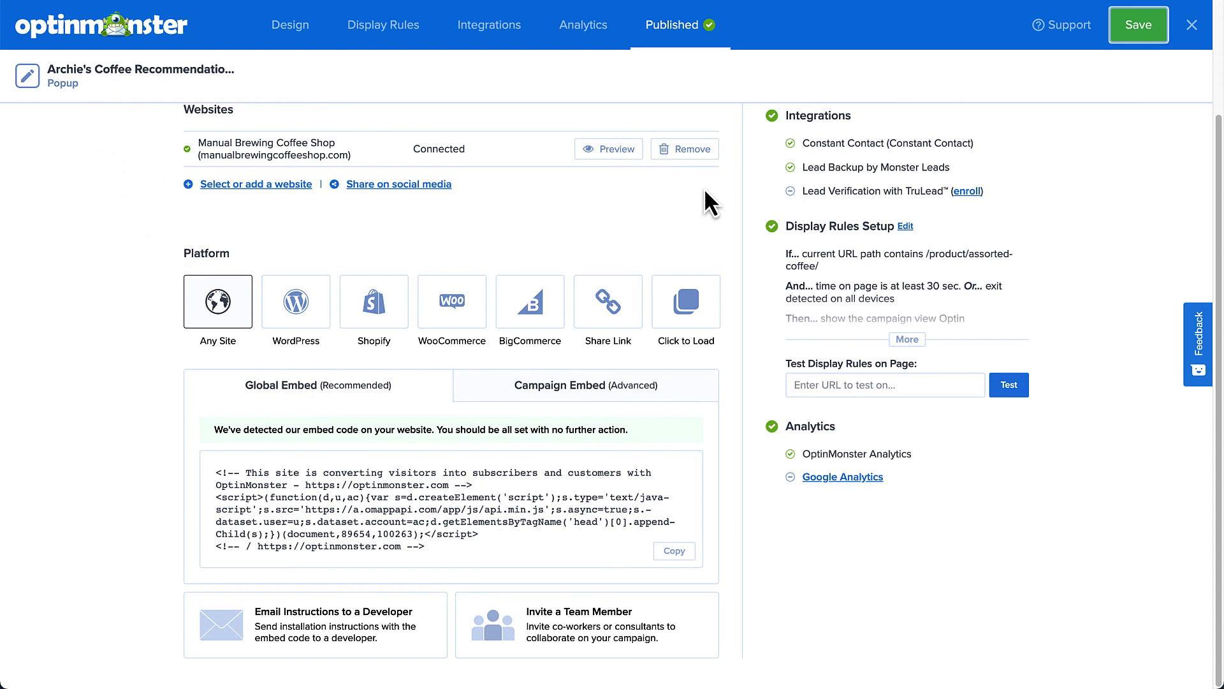
{"action": "left_click", "coordinate": [608, 148]}
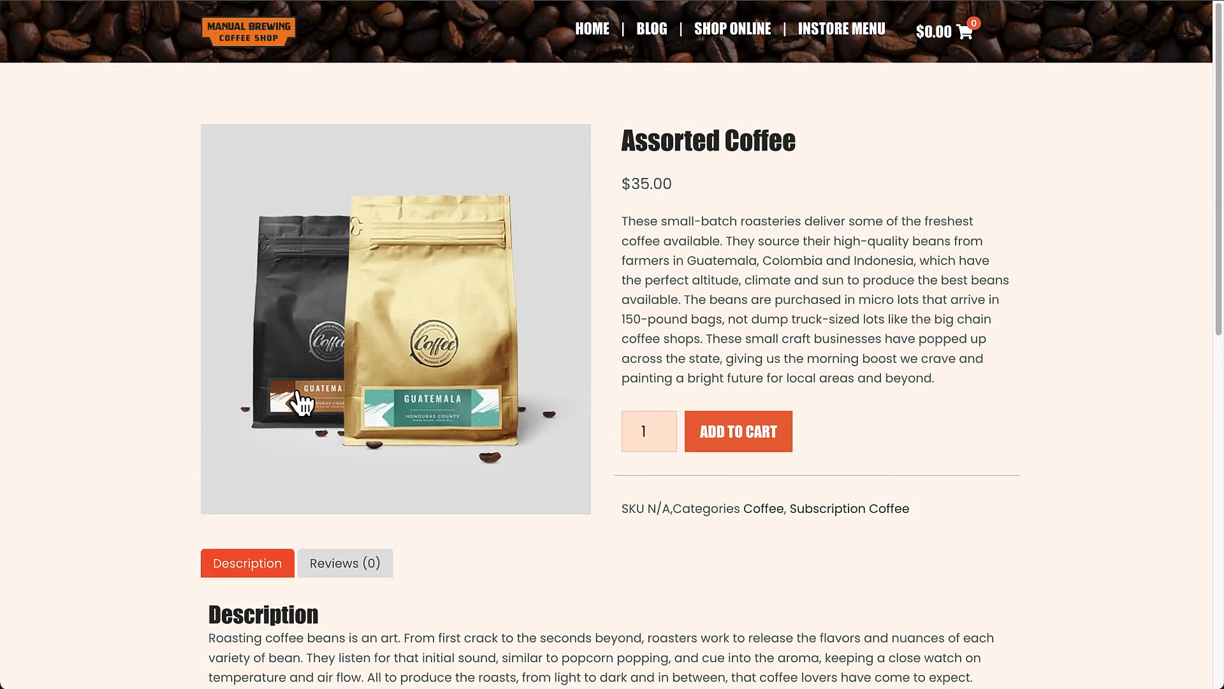
{"action": "mouse_move", "coordinate": [568, 8]}
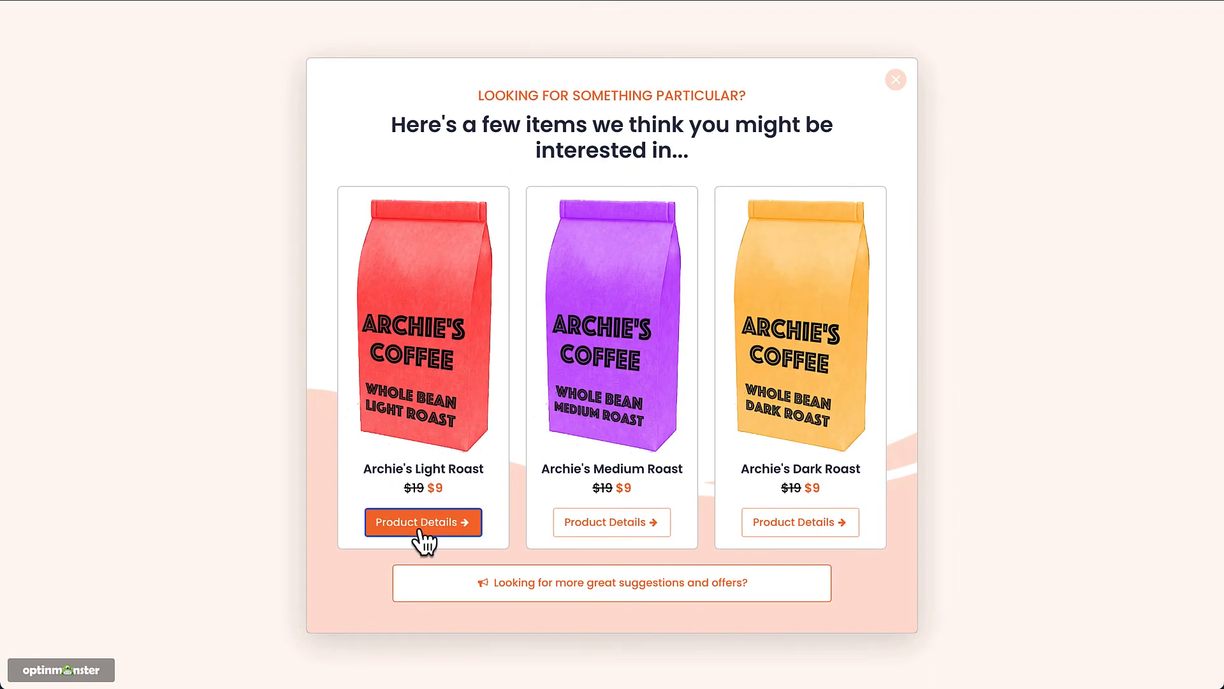
- Follow Archie's Light Roast Product Details link in the live popup
{"action": "left_click", "coordinate": [422, 522]}
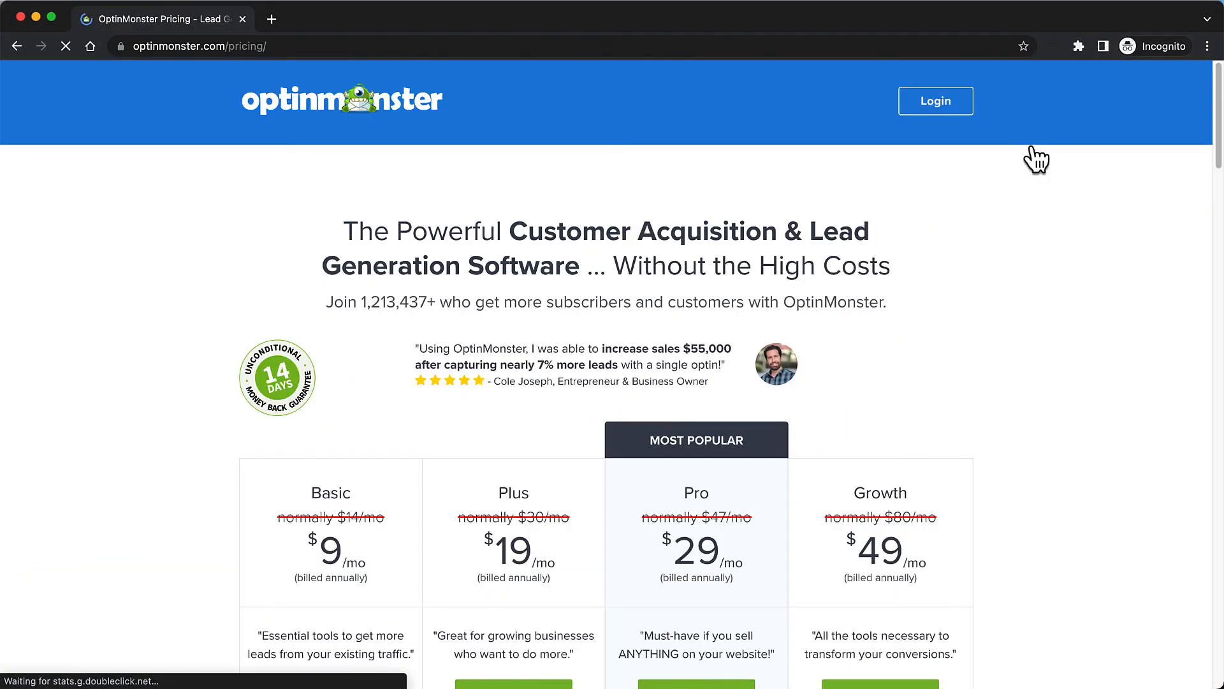